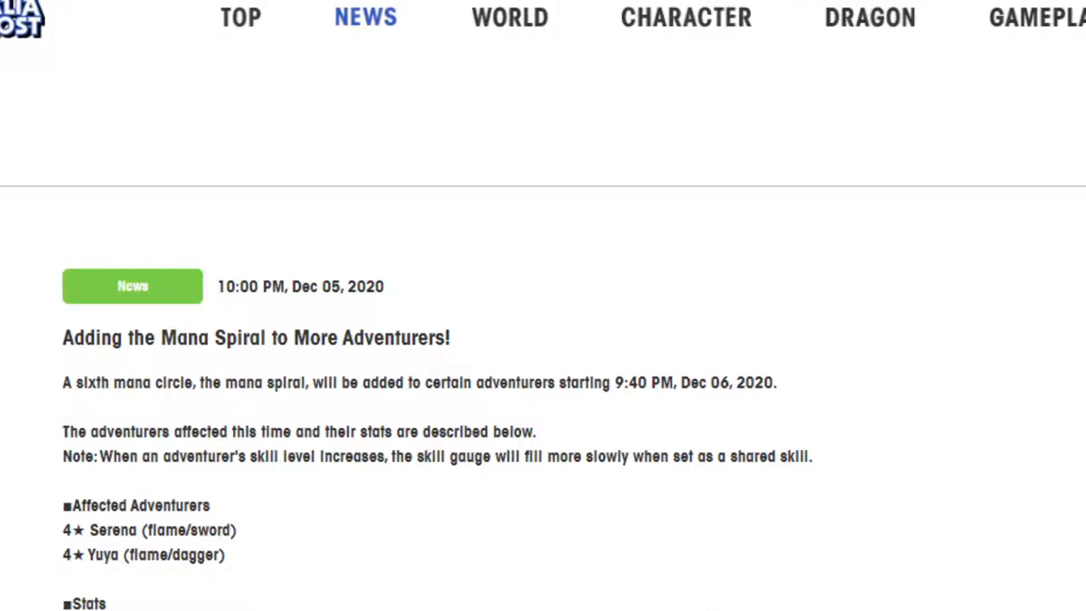
pyautogui.scroll(-3)
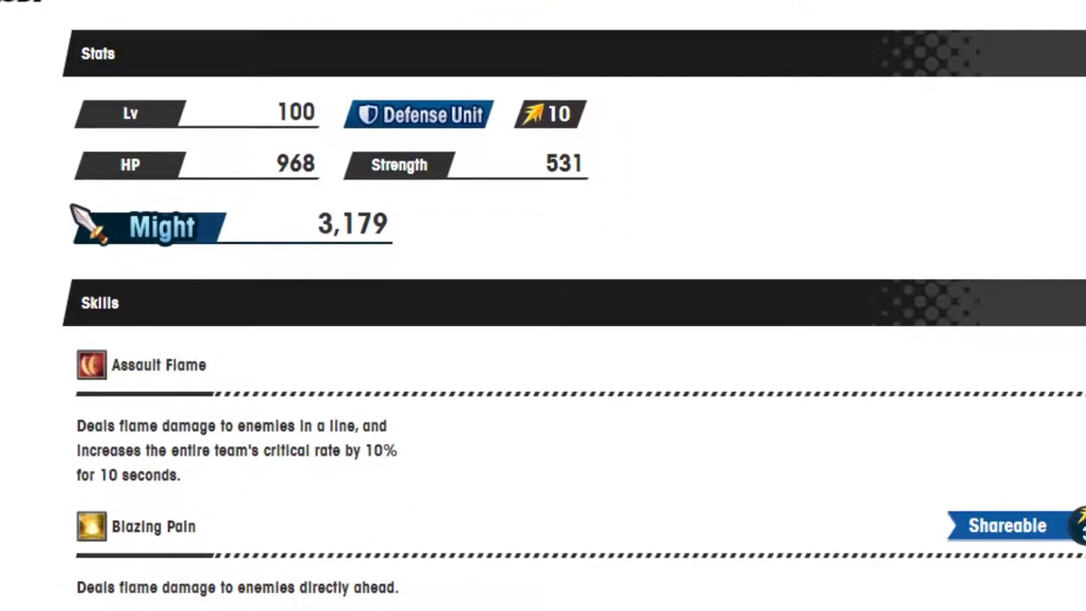
pyautogui.scroll(-3)
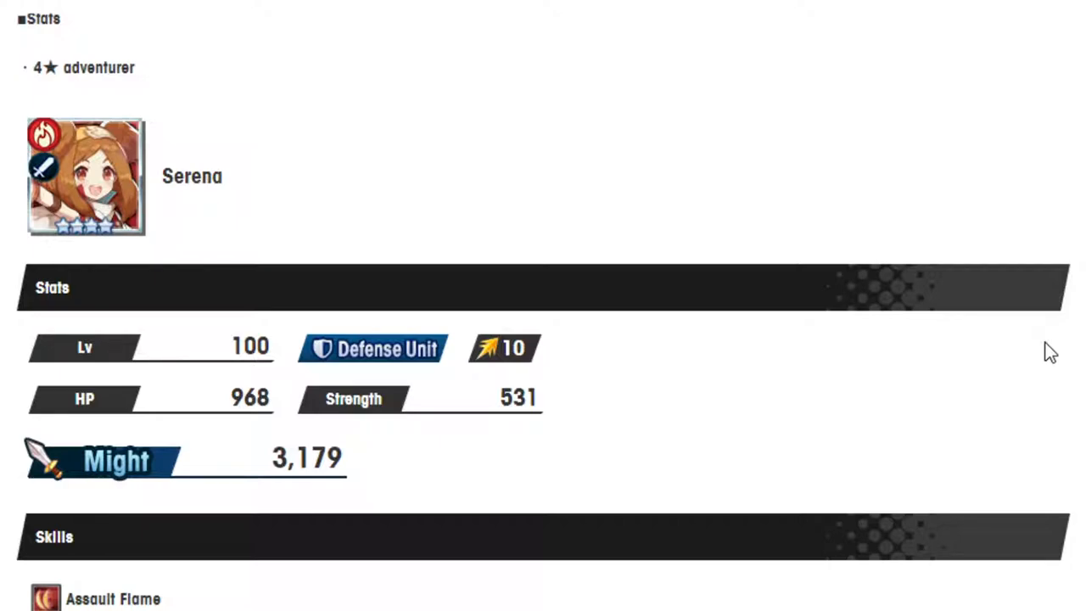
pyautogui.scroll(-3)
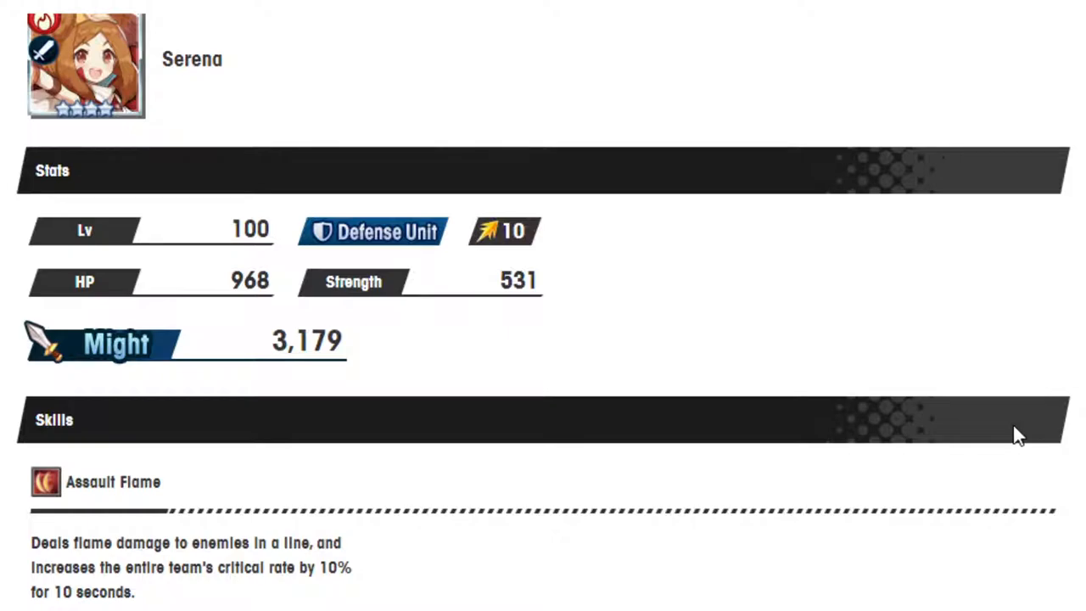
pyautogui.scroll(-3)
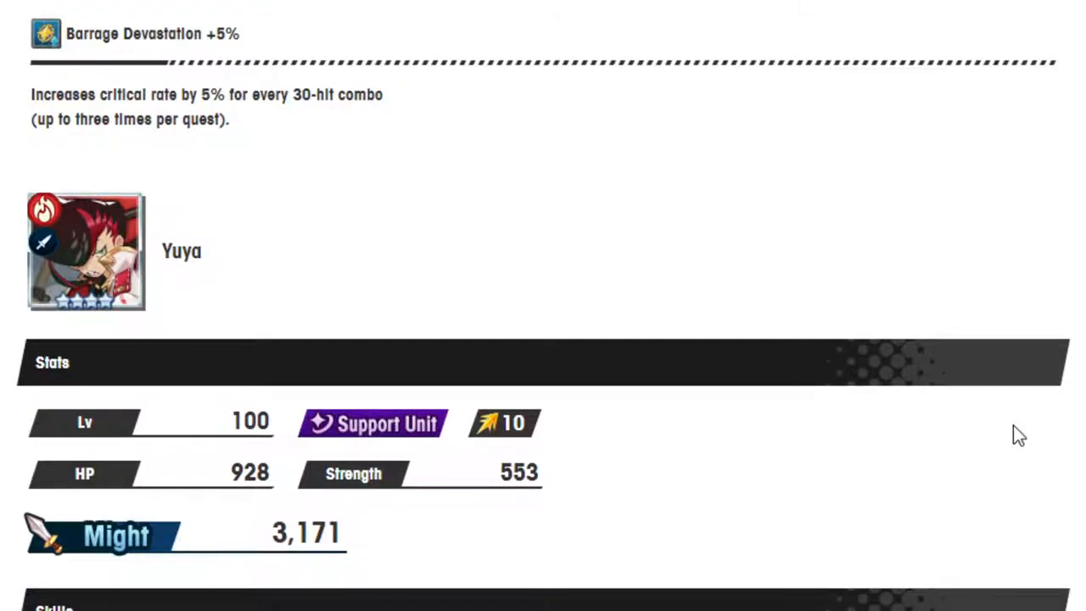
pyautogui.scroll(-3)
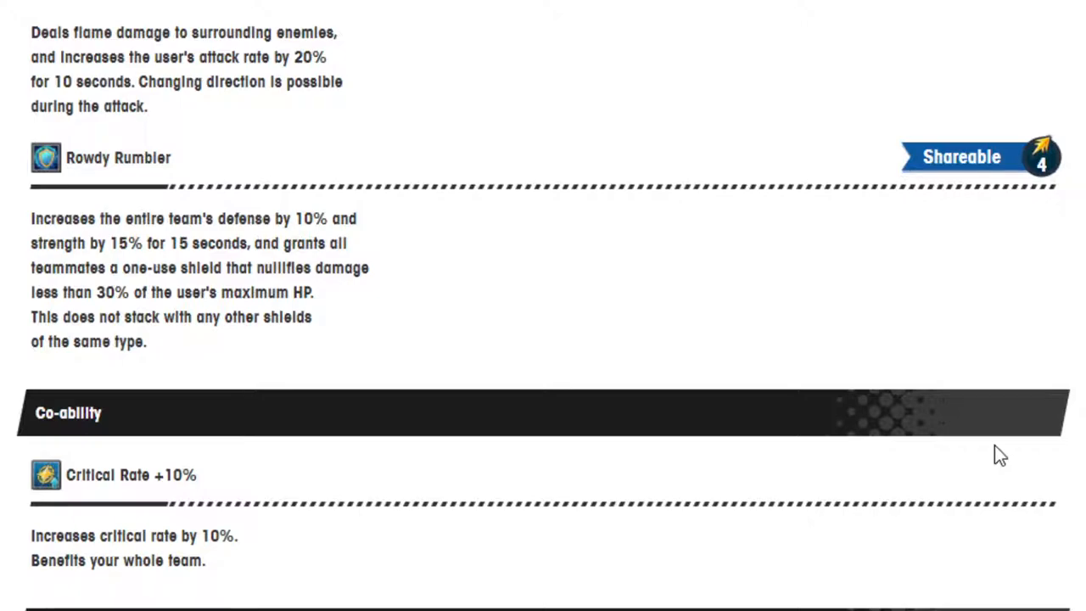
pyautogui.scroll(-3)
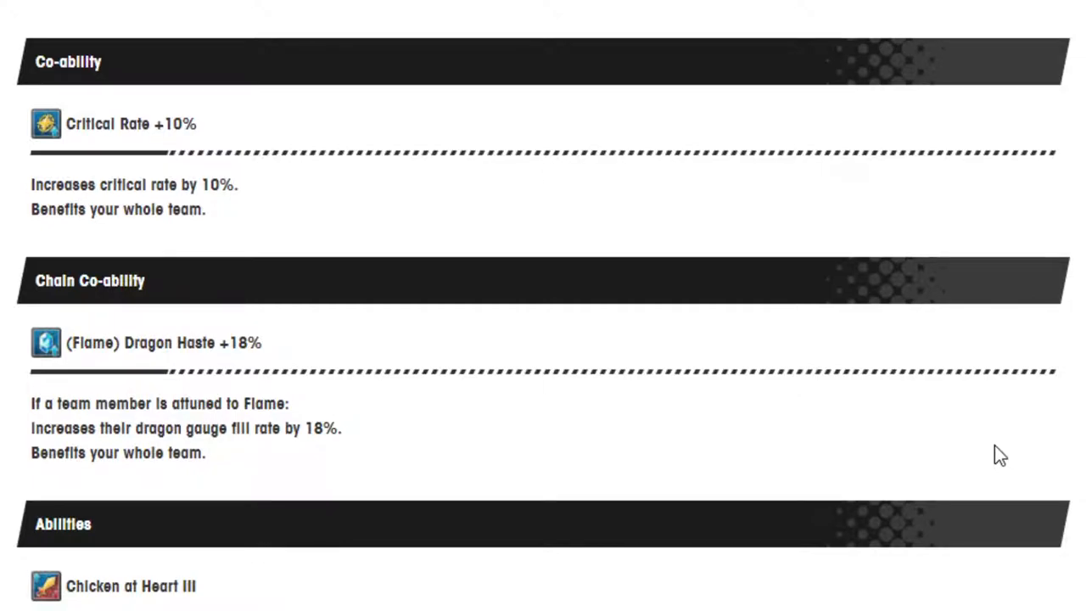
pyautogui.scroll(-3)
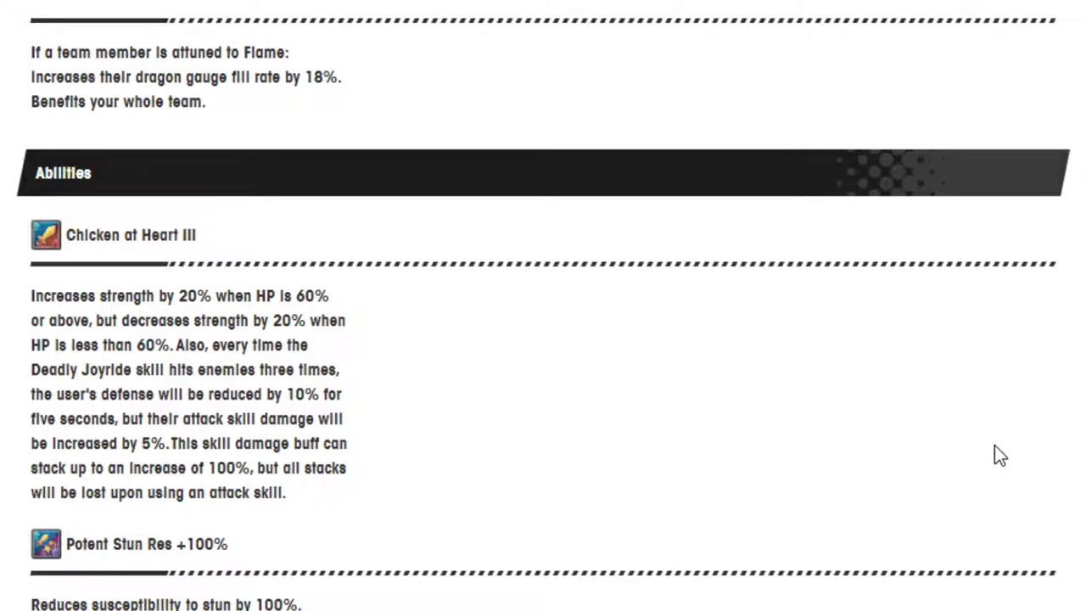
pyautogui.scroll(-3)
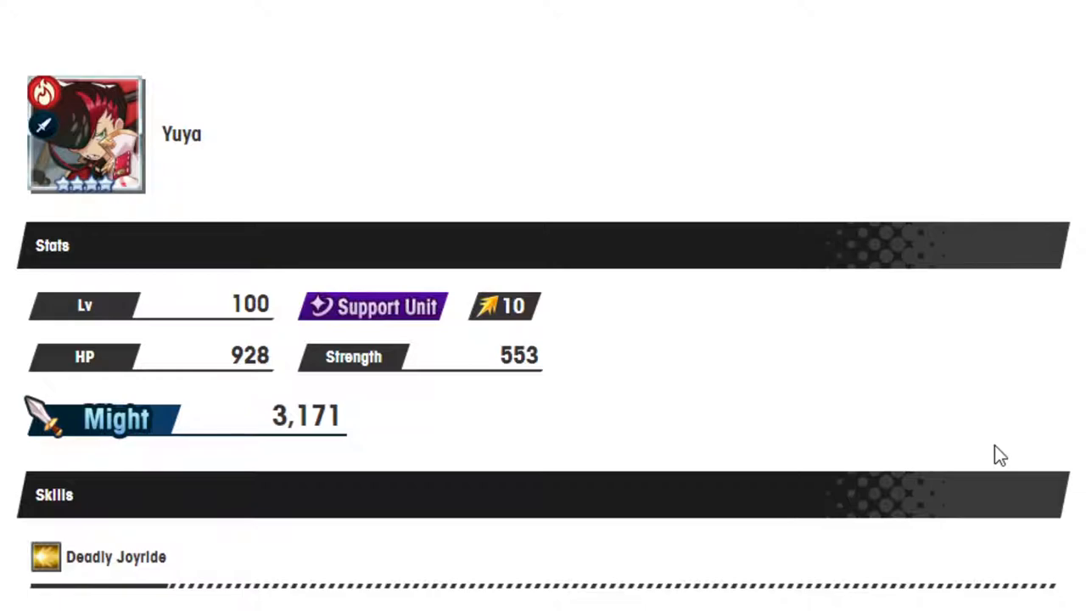
pyautogui.scroll(-3)
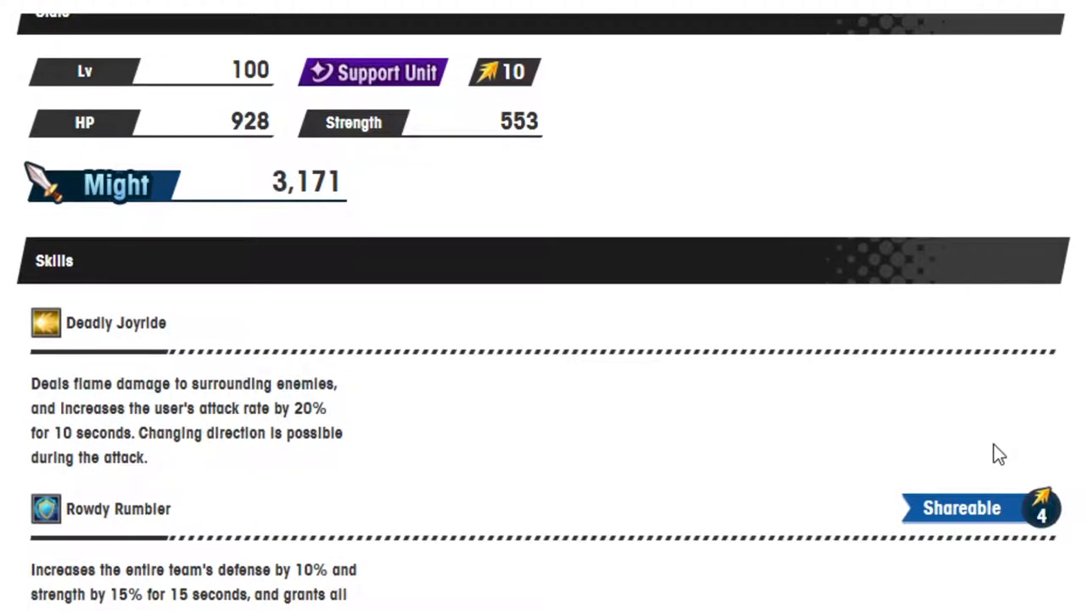
pyautogui.scroll(-3)
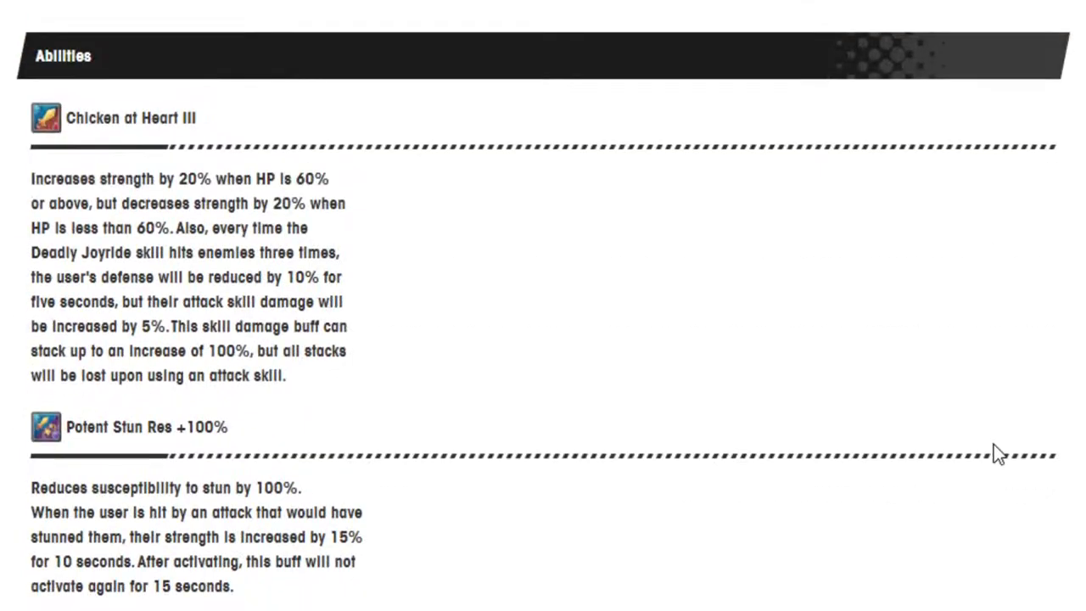
pyautogui.scroll(-3)
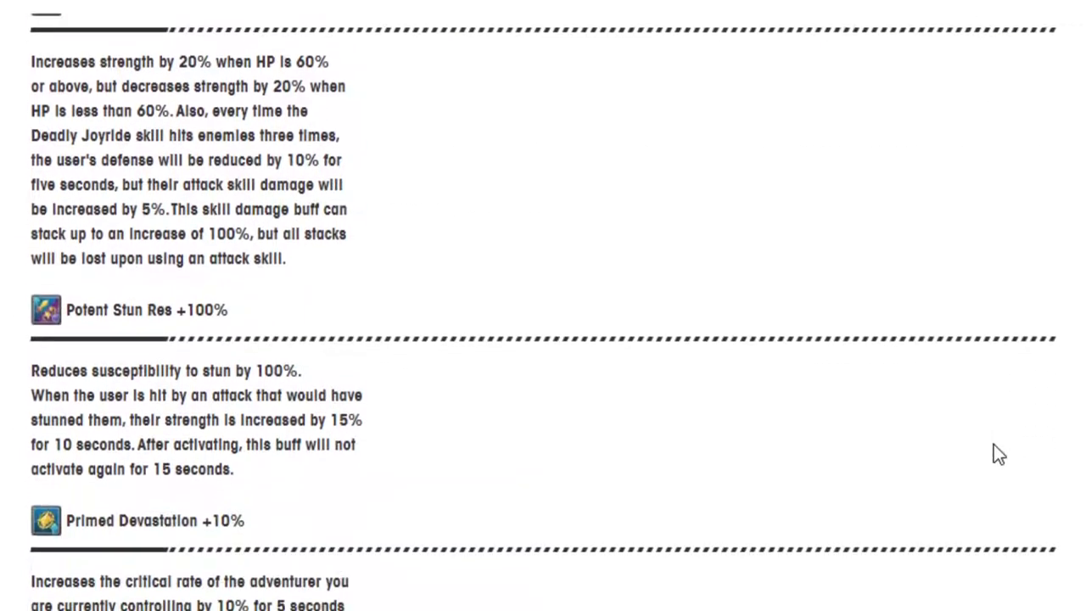
pyautogui.scroll(3)
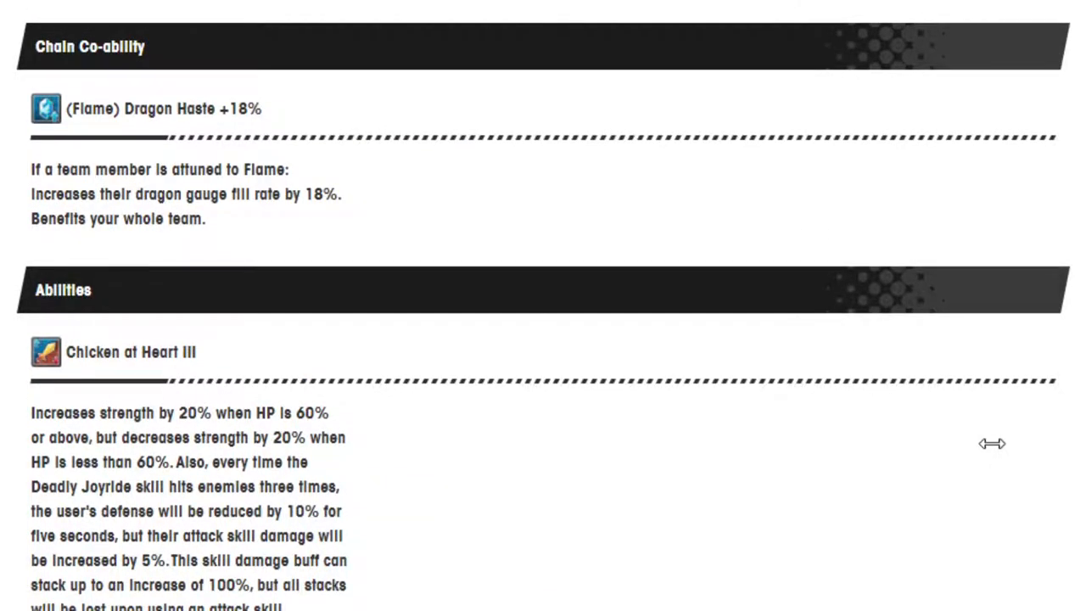
pyautogui.scroll(-3)
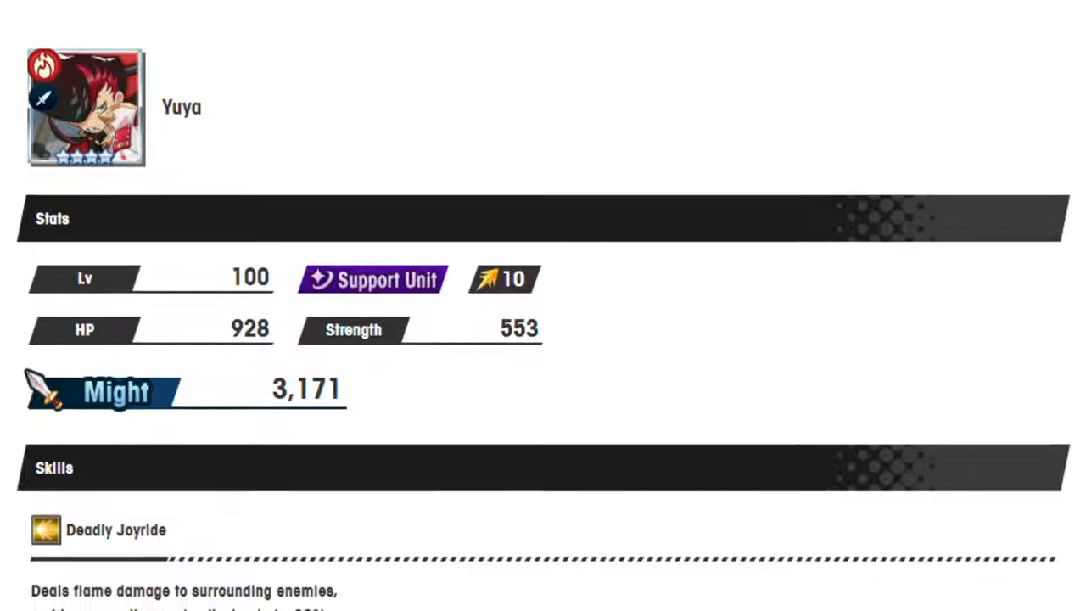
pyautogui.scroll(-3)
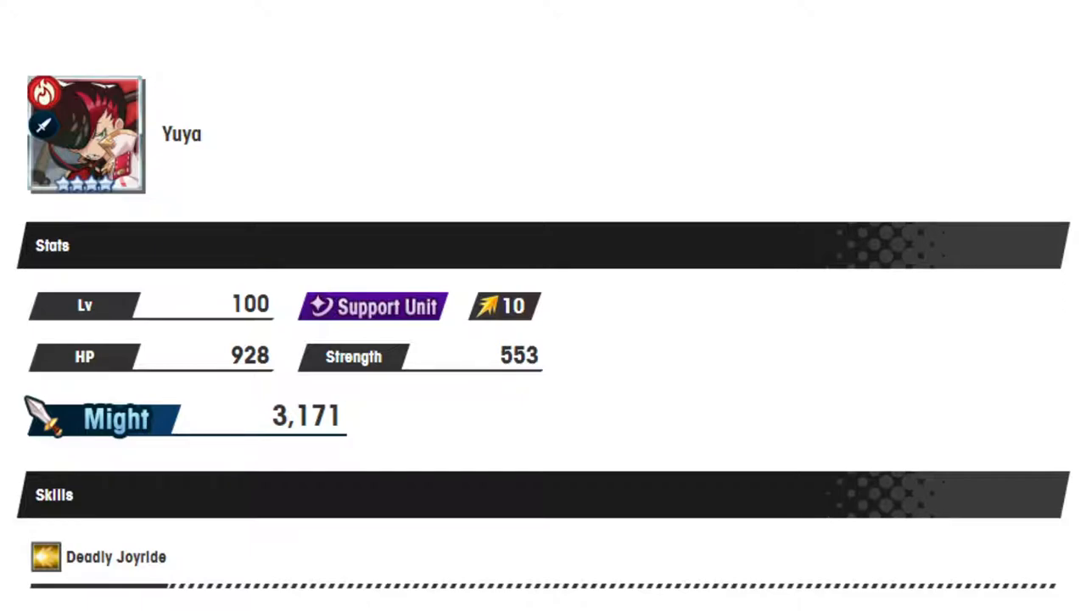
pyautogui.scroll(-3)
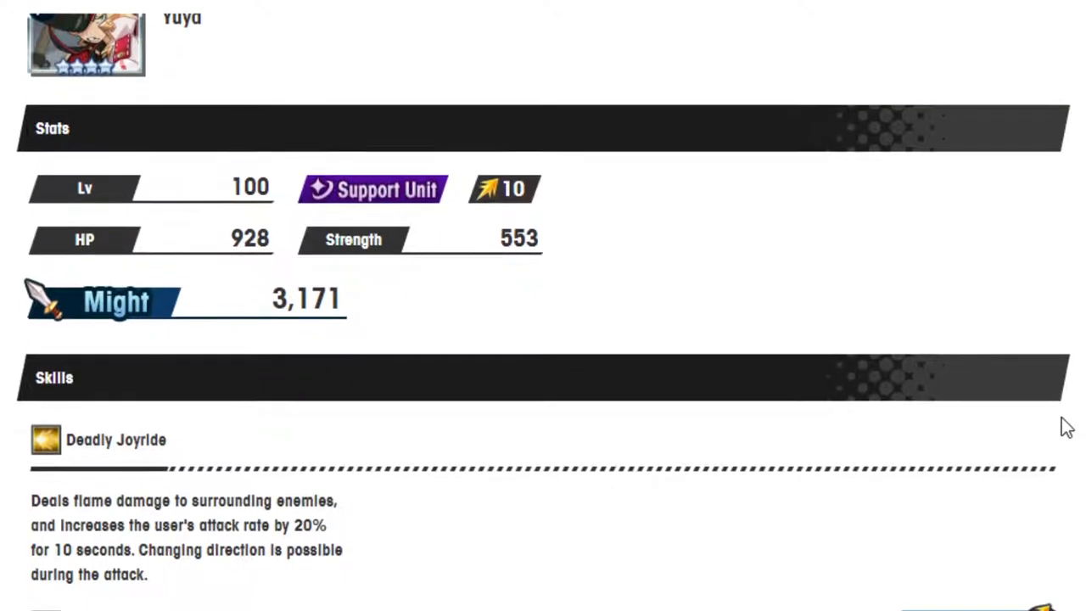
pyautogui.scroll(-3)
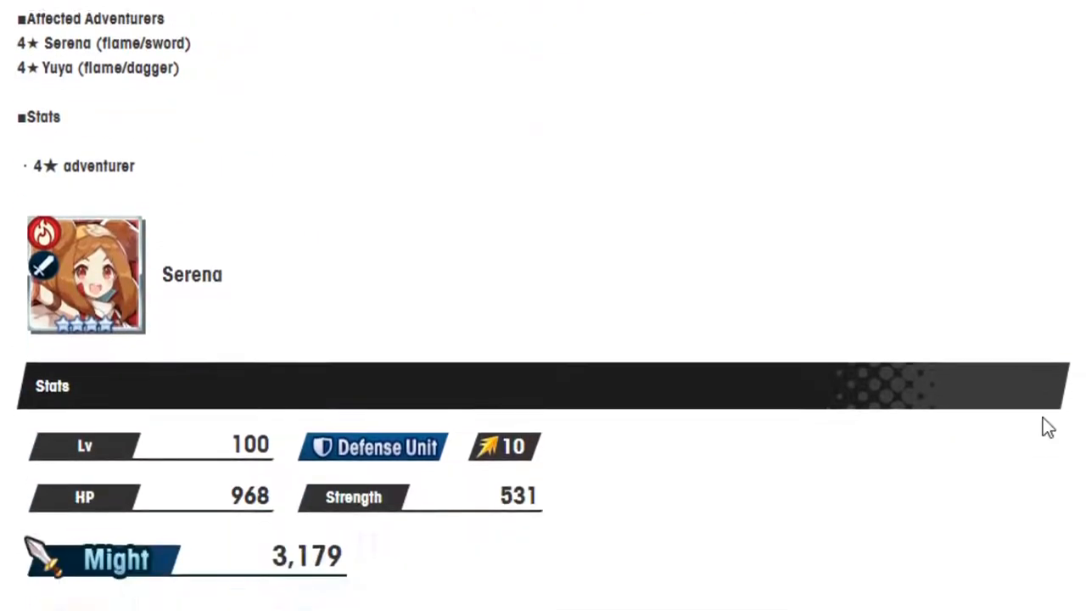
pyautogui.scroll(-3)
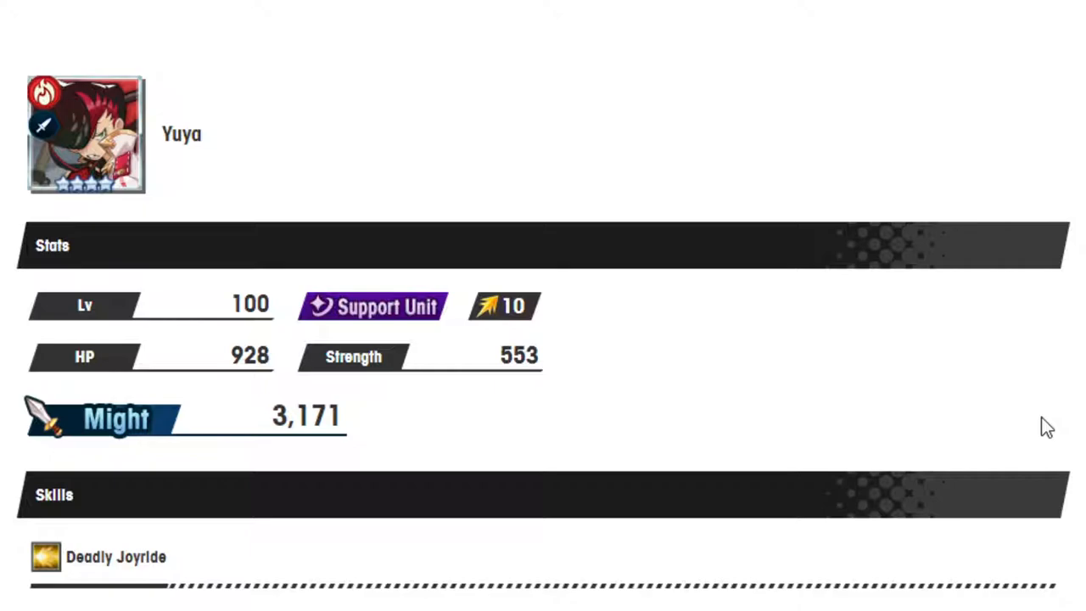
pyautogui.scroll(-3)
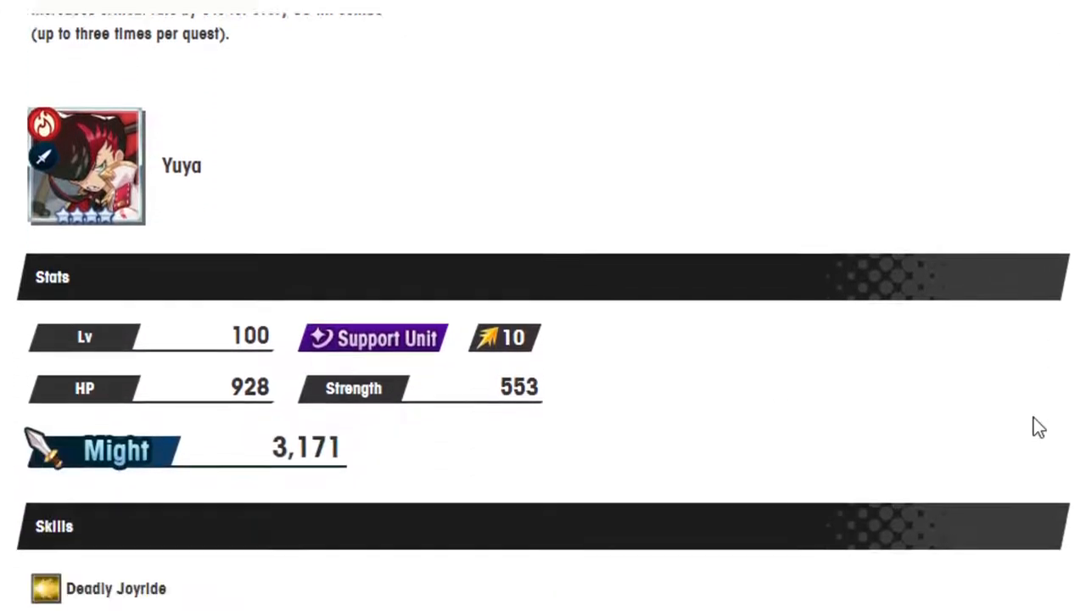